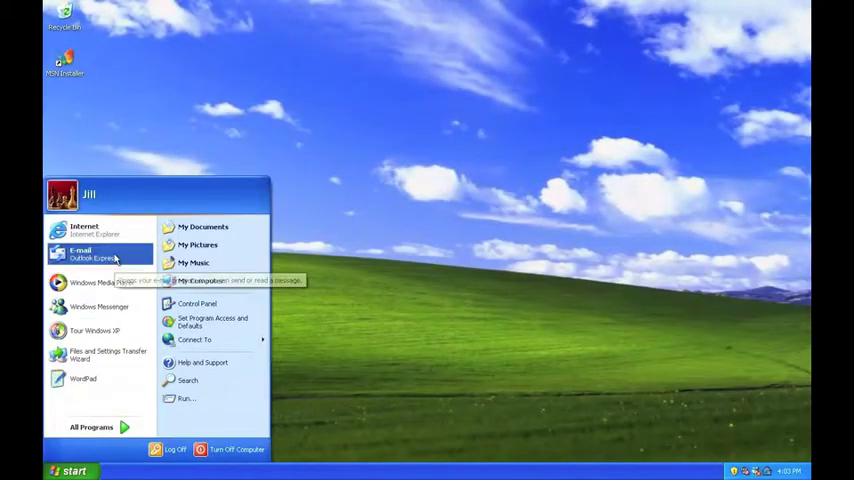
# Launch Outlook Express from the Windows XP Start menu
pyautogui.click(72, 252)
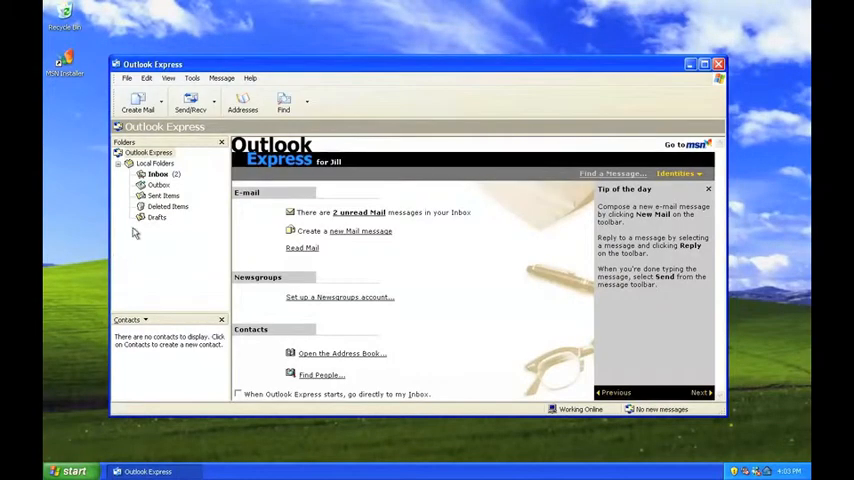
# Go to the Inbox to locate the Backup Status Report messages
pyautogui.click(156, 172)
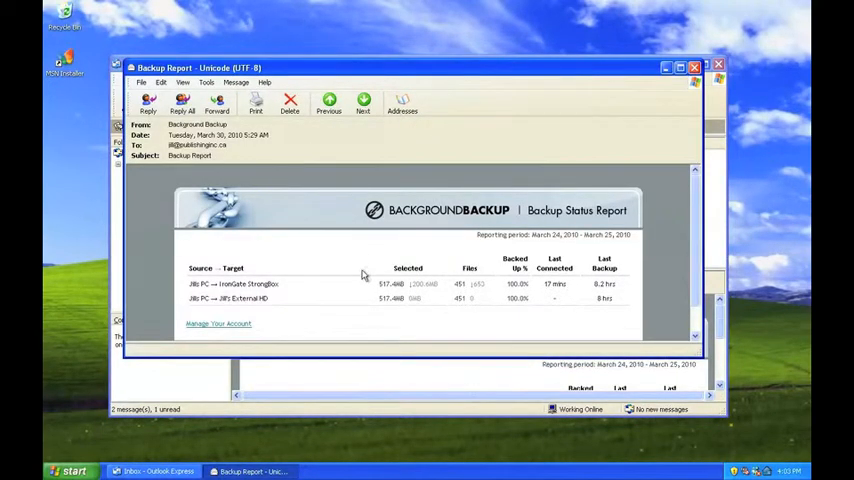
pyautogui.moveTo(444, 312)
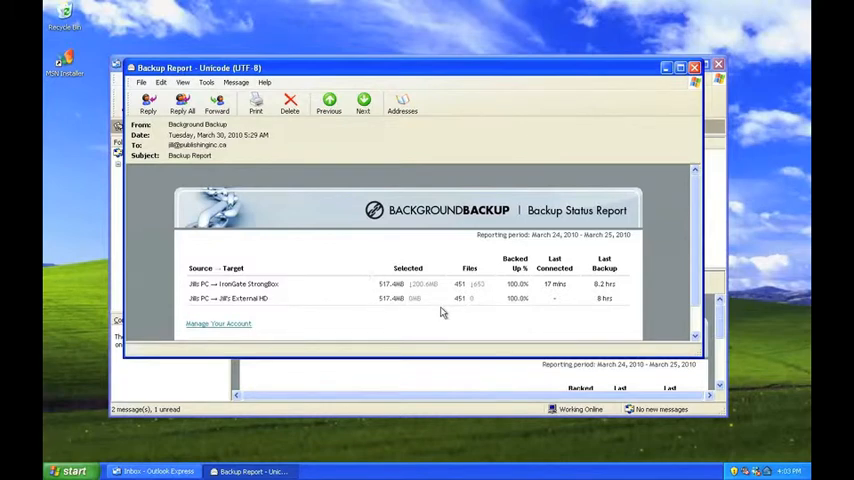
pyautogui.moveTo(478, 312)
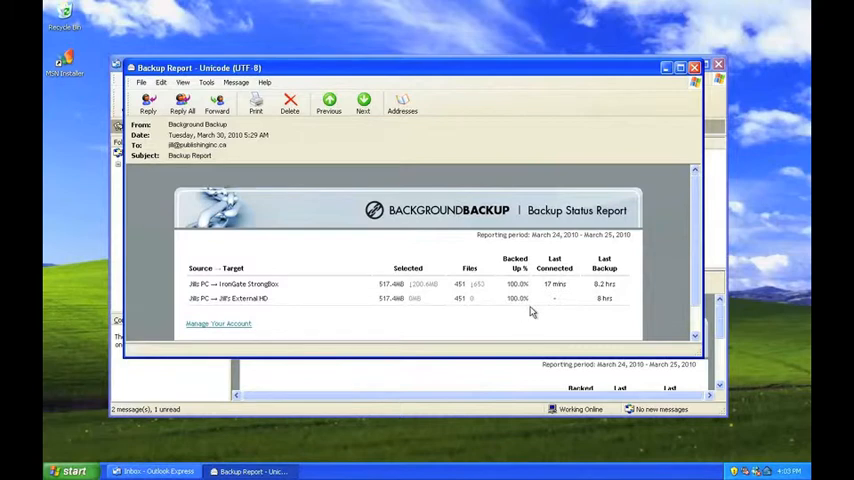
pyautogui.moveTo(544, 312)
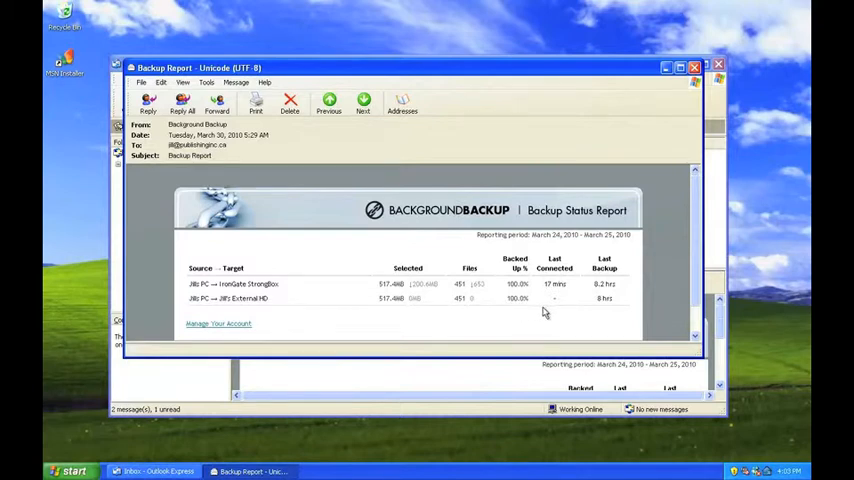
pyautogui.moveTo(574, 314)
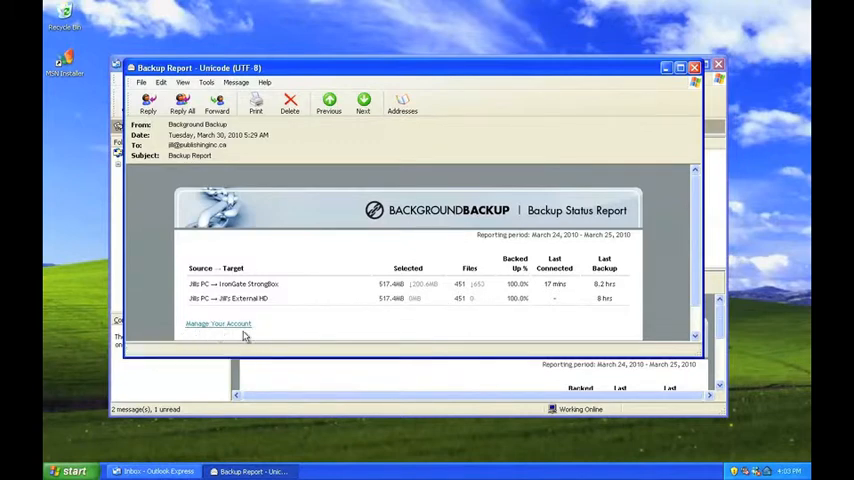
pyautogui.moveTo(264, 336)
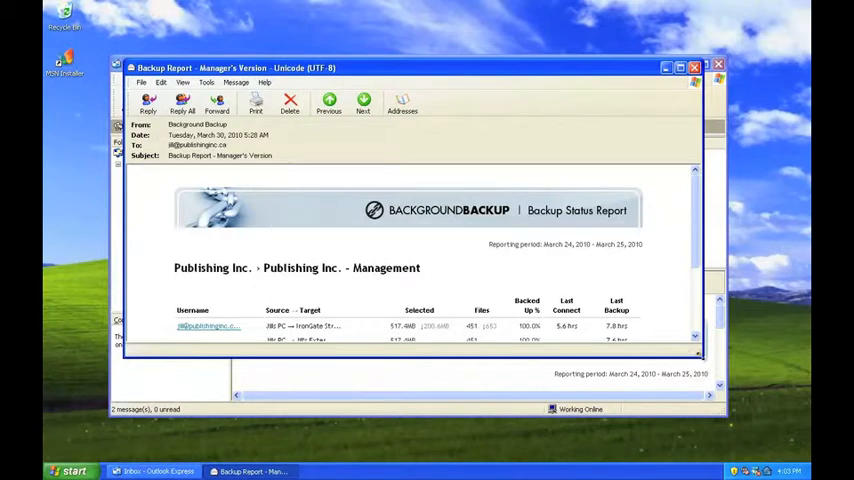
pyautogui.scroll(-3)
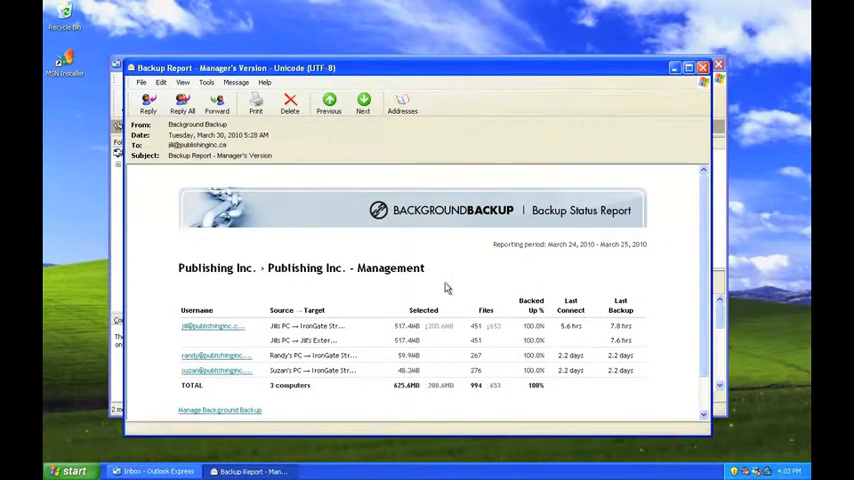
pyautogui.moveTo(454, 404)
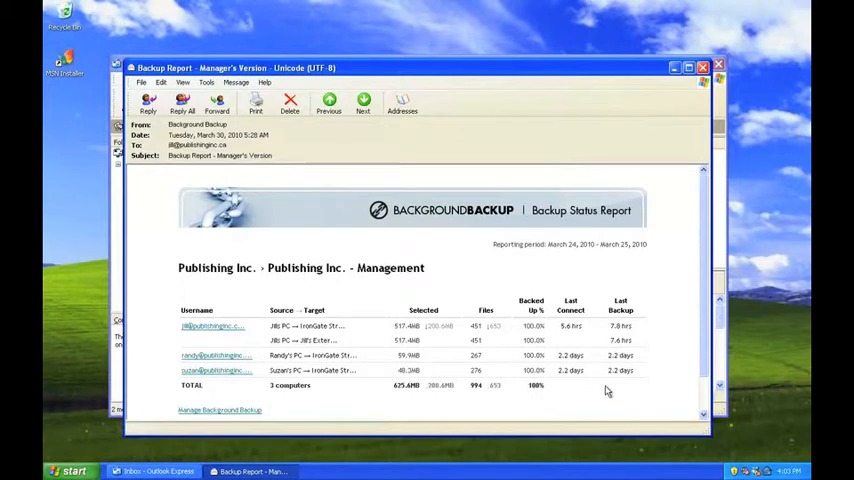
pyautogui.moveTo(342, 370)
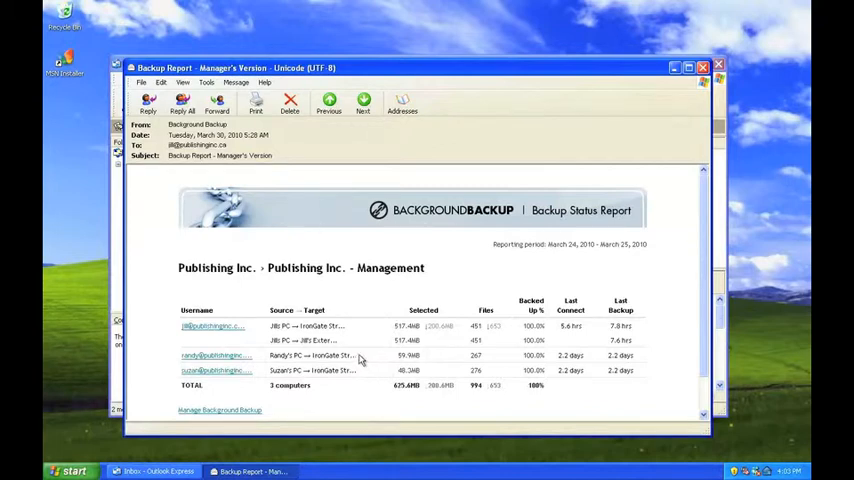
pyautogui.moveTo(340, 326)
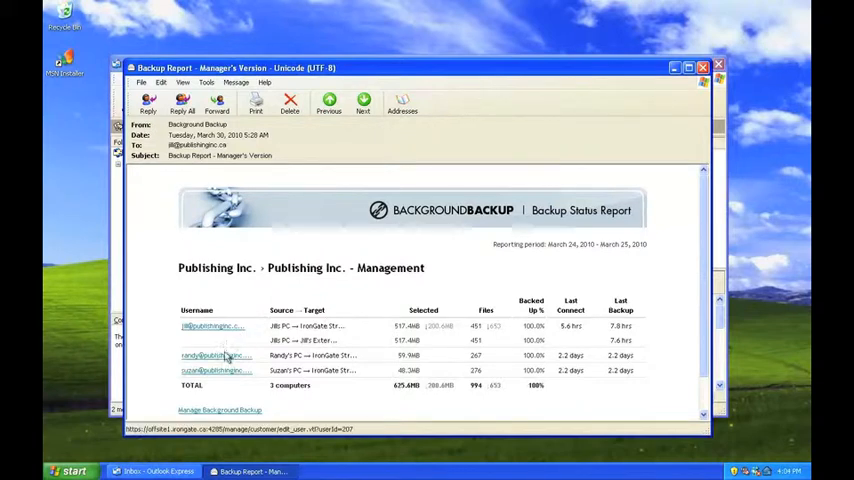
pyautogui.click(208, 356)
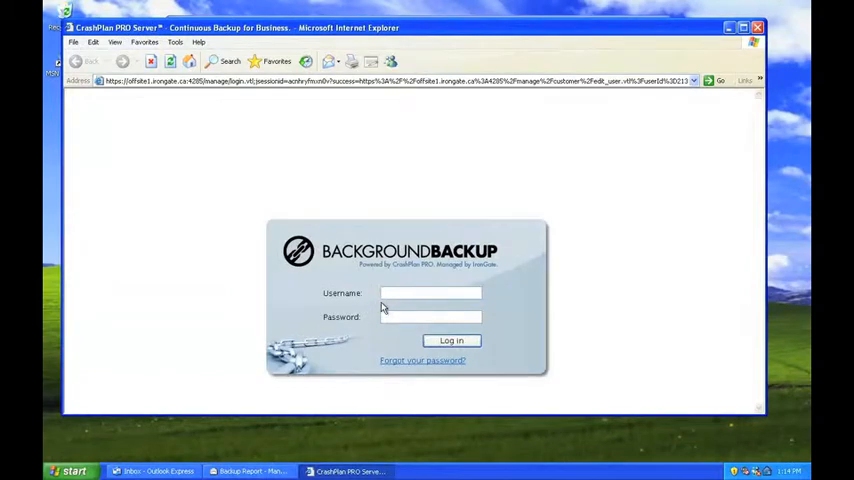
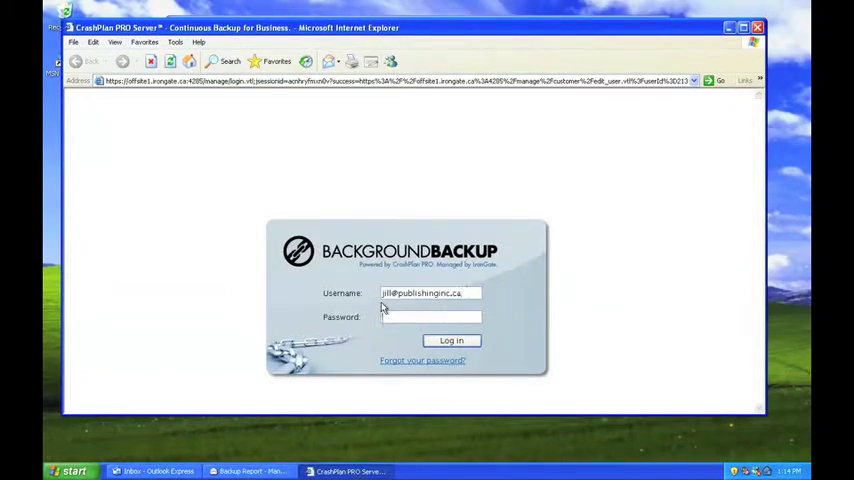
pyautogui.click(452, 340)
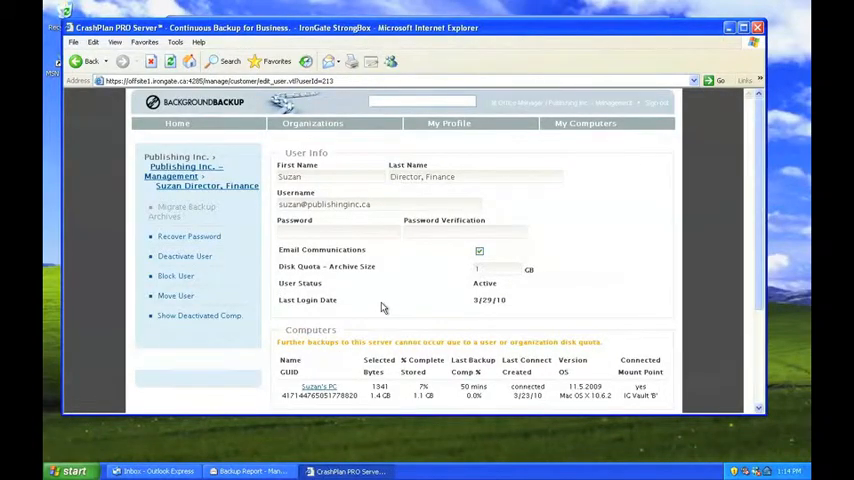
# Edit the Disk Quota - Archive Size for the user and save the account settings
pyautogui.scroll(-3)
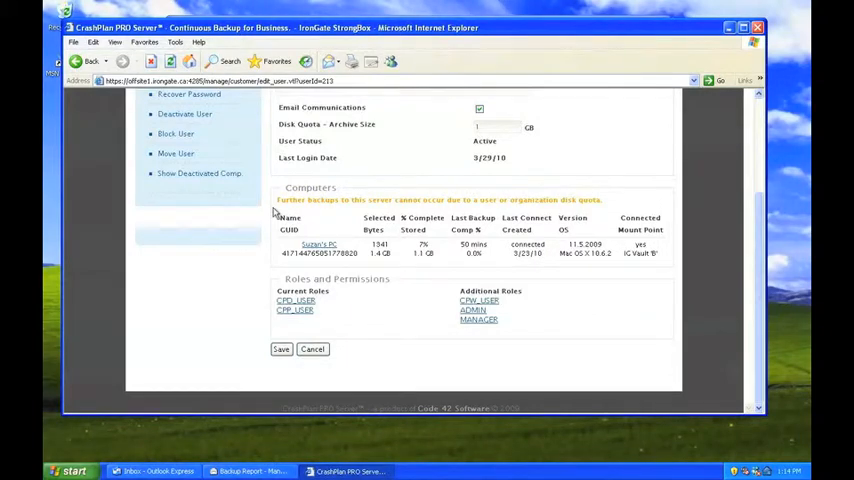
pyautogui.moveTo(396, 216)
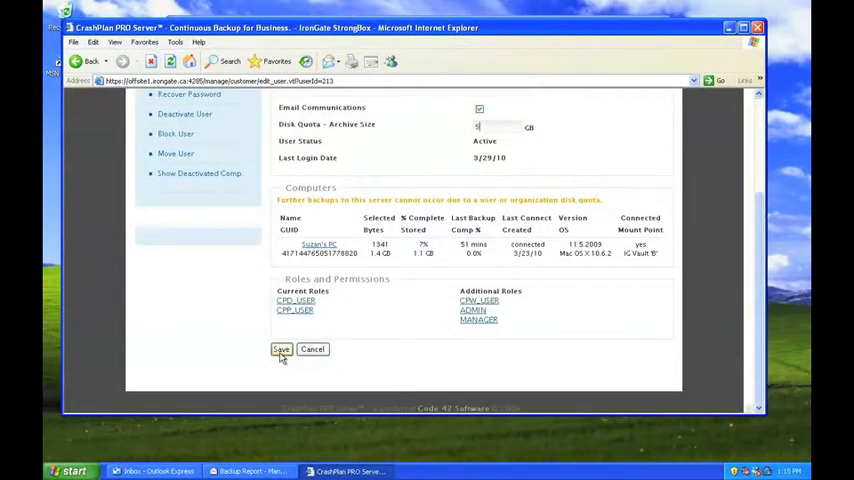
pyautogui.click(280, 348)
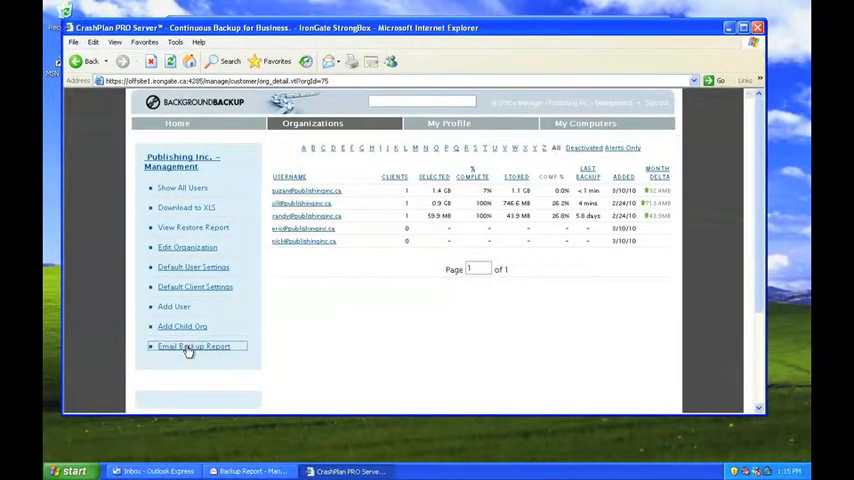
# Bring up Email Backup Report options for the Management organization from the sidebar
pyautogui.click(194, 346)
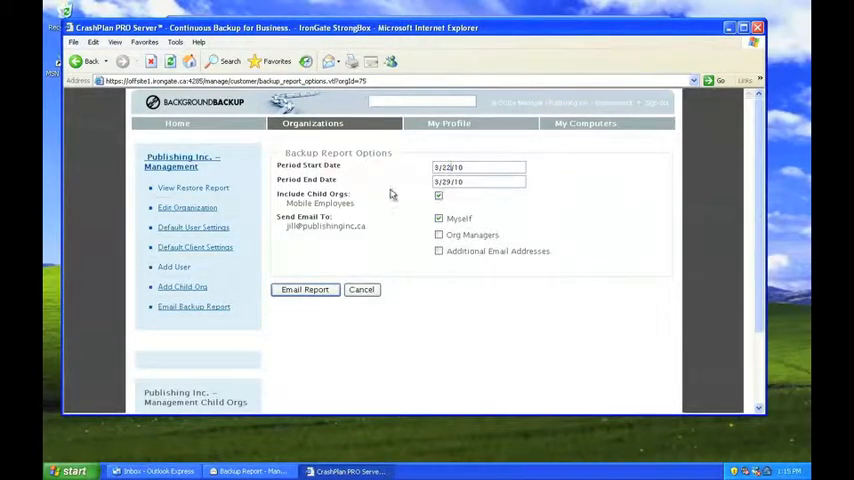
pyautogui.click(438, 252)
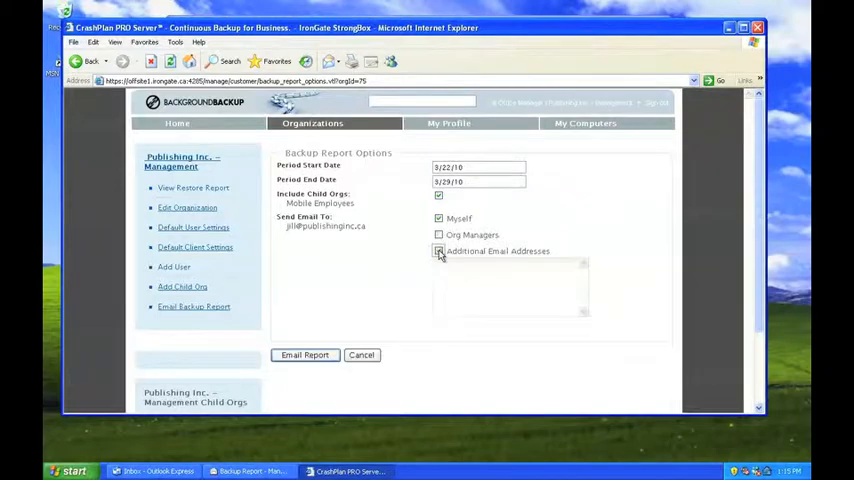
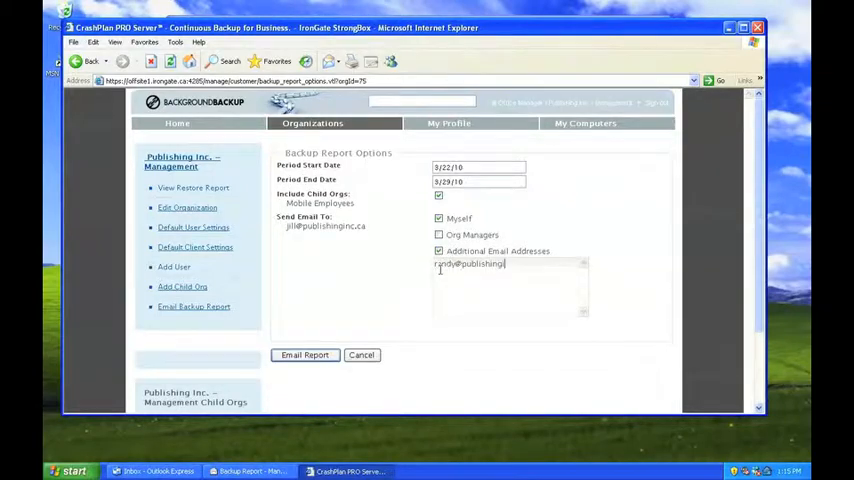
pyautogui.click(304, 356)
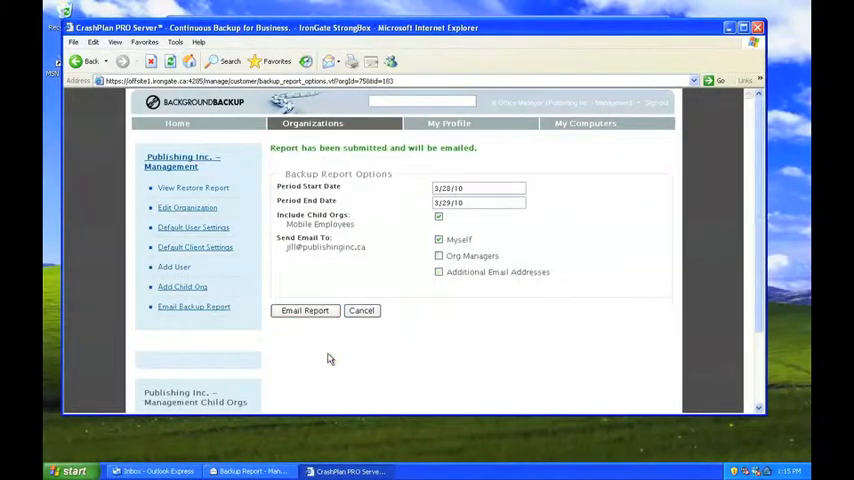